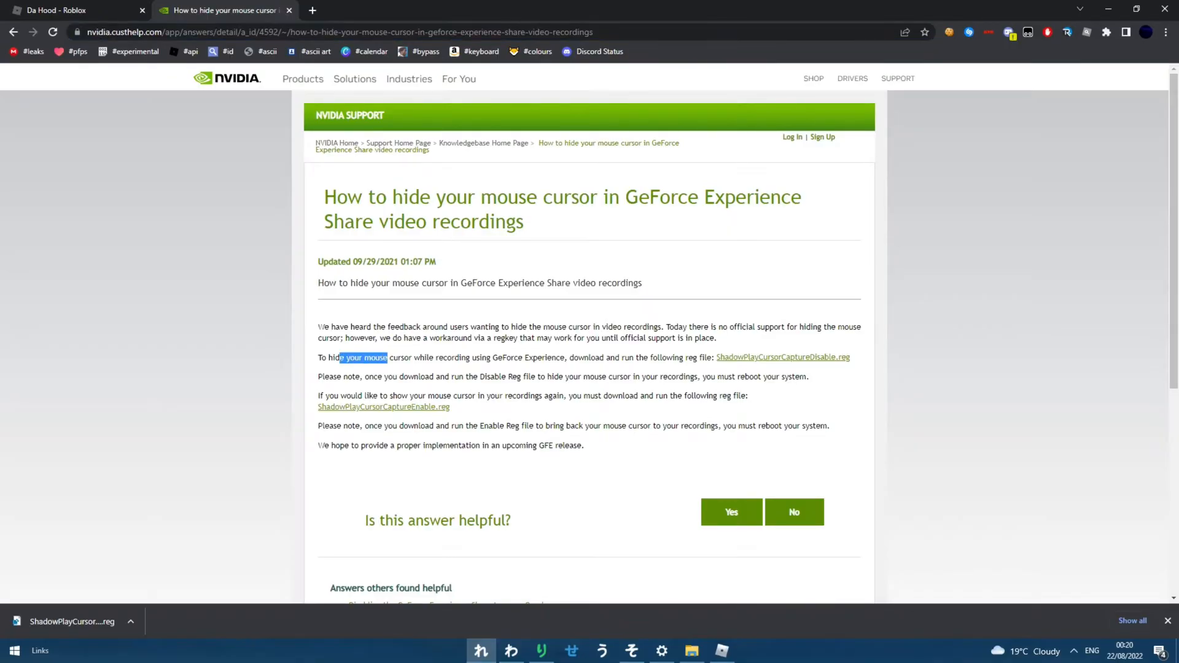
# Highlight the hide-cursor sentence and download ShadowPlayCursorCaptureDisable.reg again.
pyautogui.moveTo(387, 357); pyautogui.dragTo(686, 358)
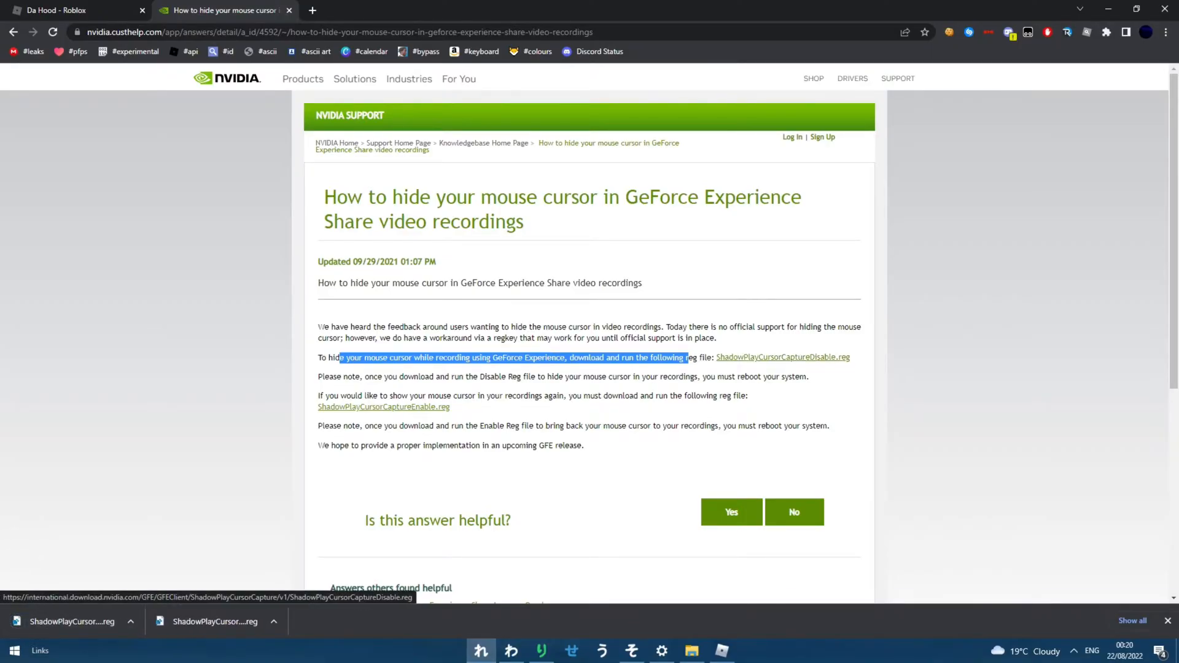
pyautogui.click(511, 357)
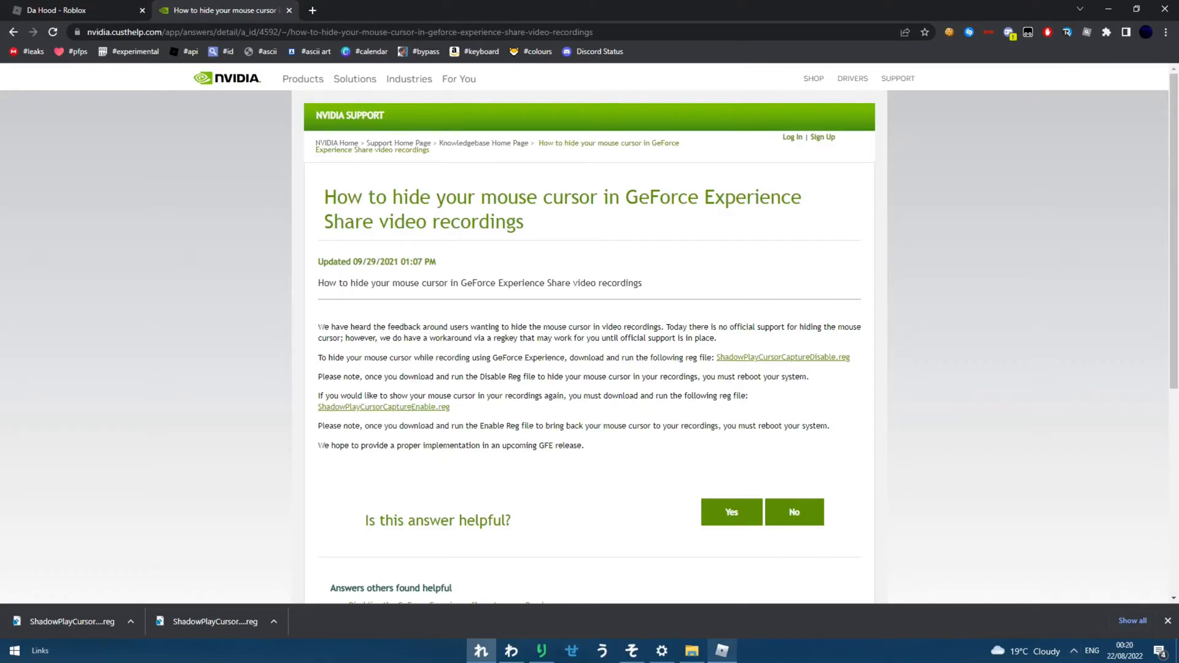
# Save a 14-second instant replay in Roblox and play the newest DVR clip from the Roblox VR folder.
pyautogui.click(721, 651)
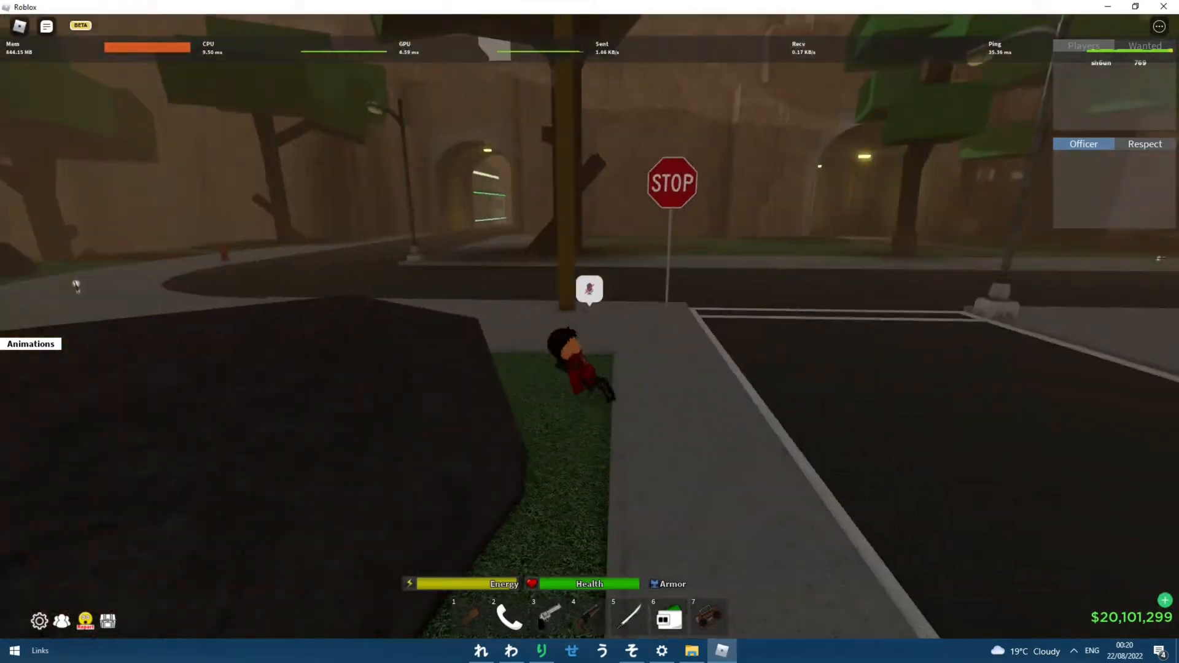
pyautogui.press('alt+z')
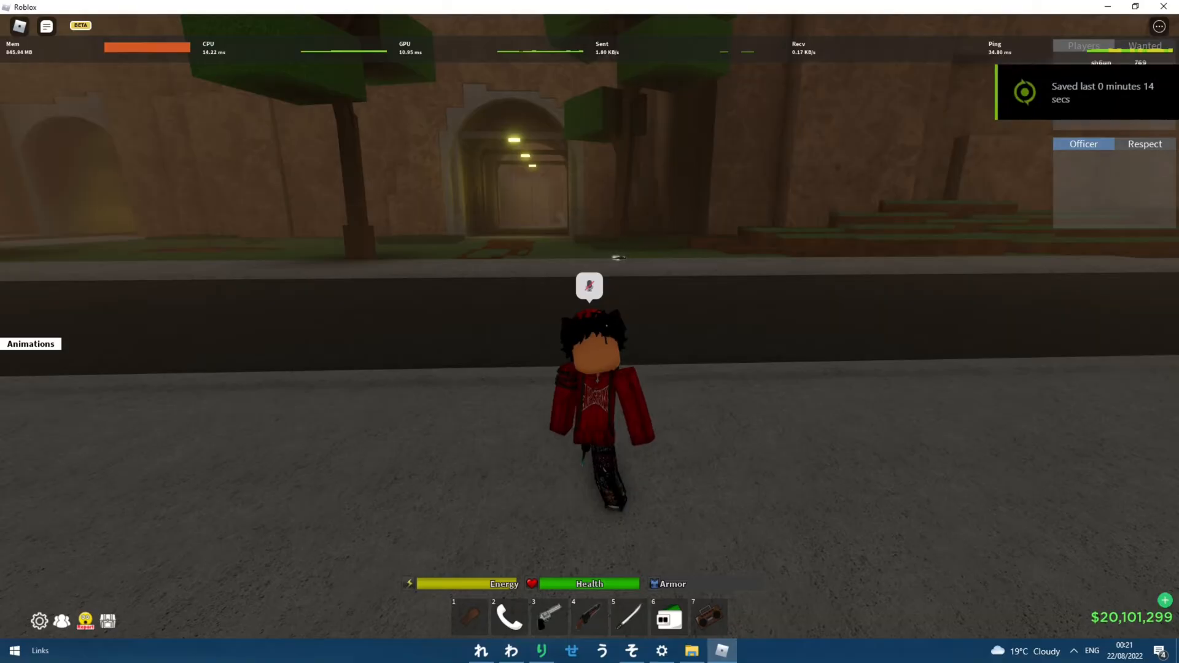
pyautogui.click(689, 651)
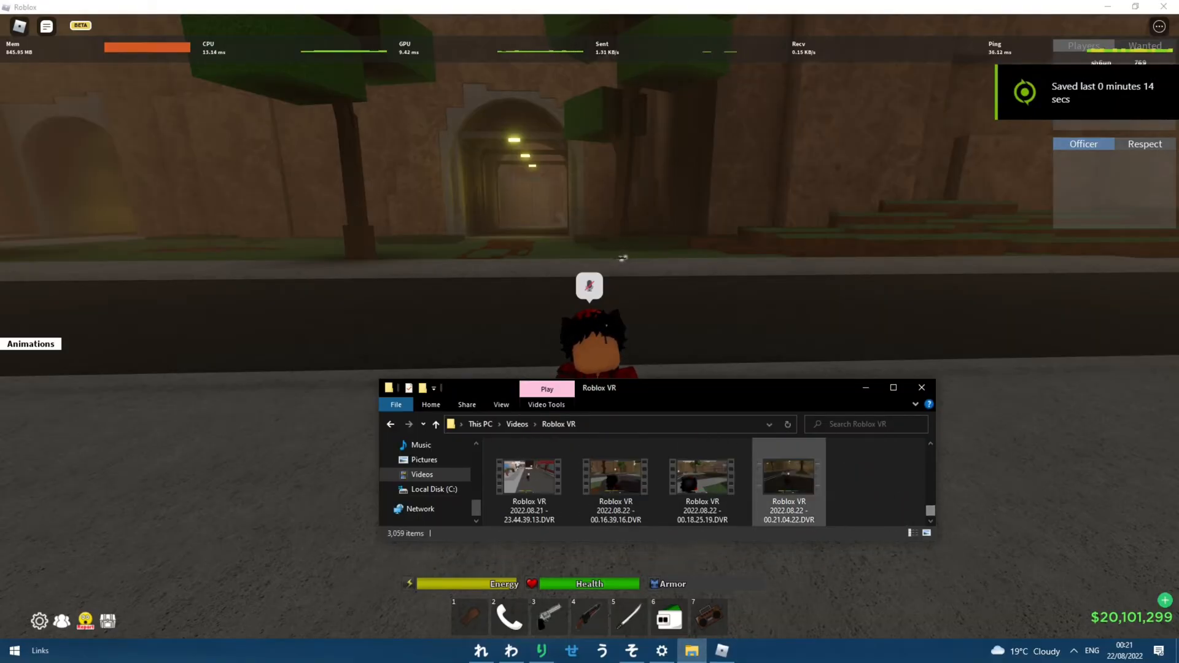
pyautogui.doubleClick(788, 476)
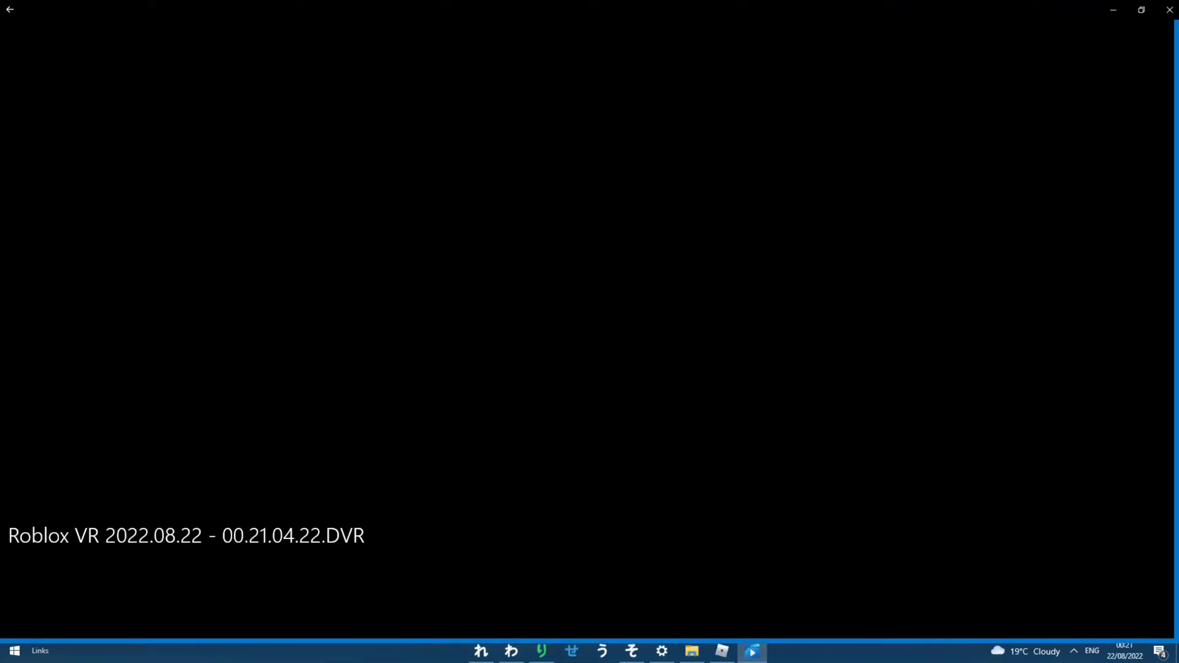